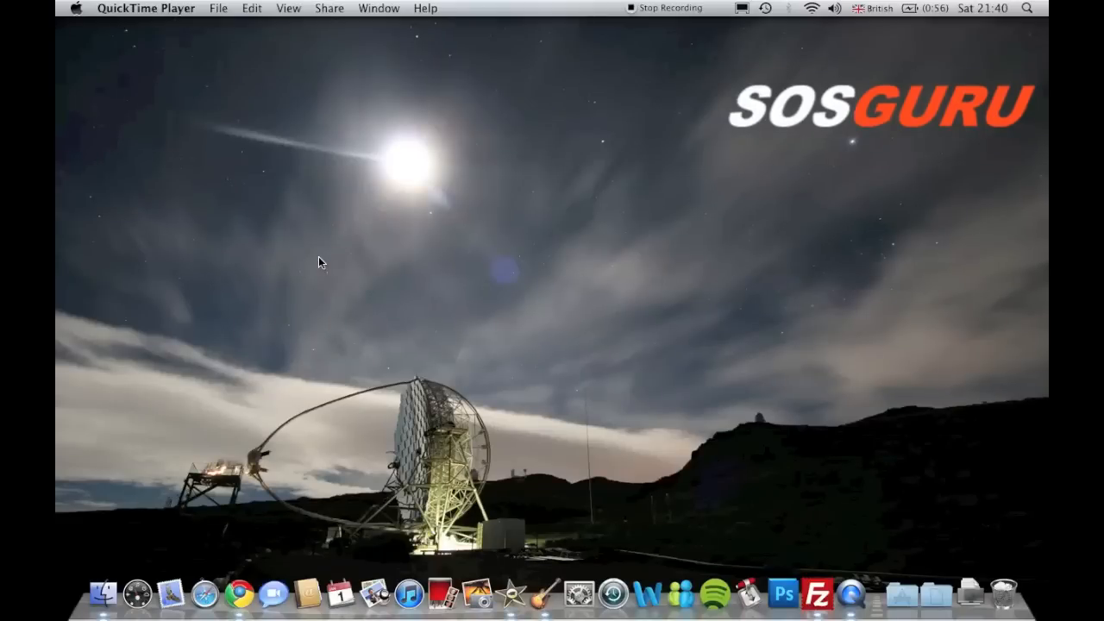
mouse_move(313, 260)
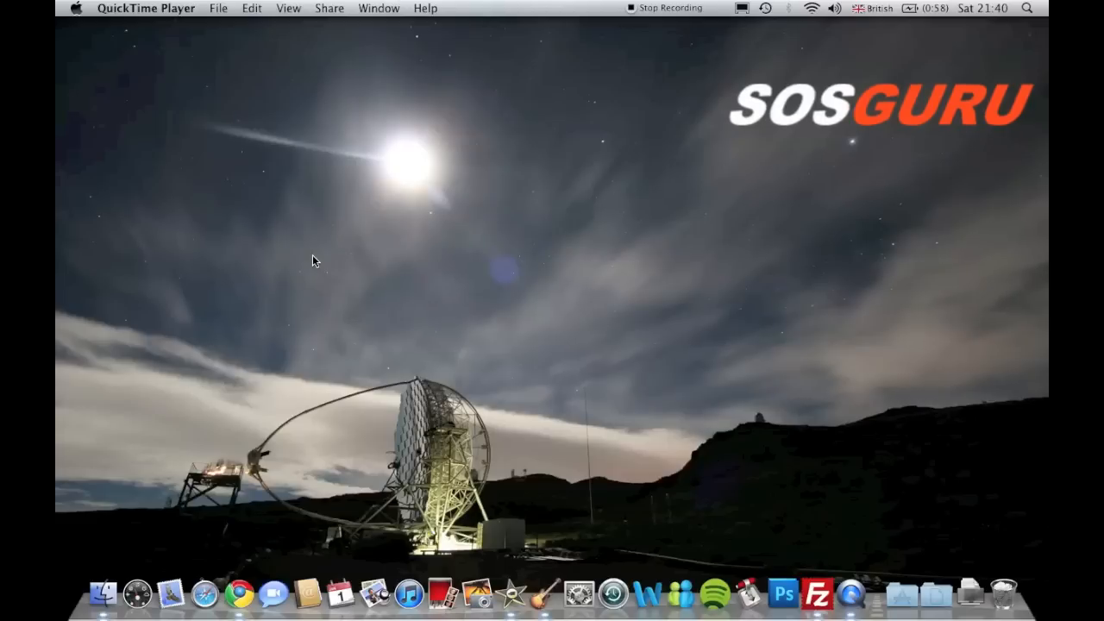
mouse_move(883, 532)
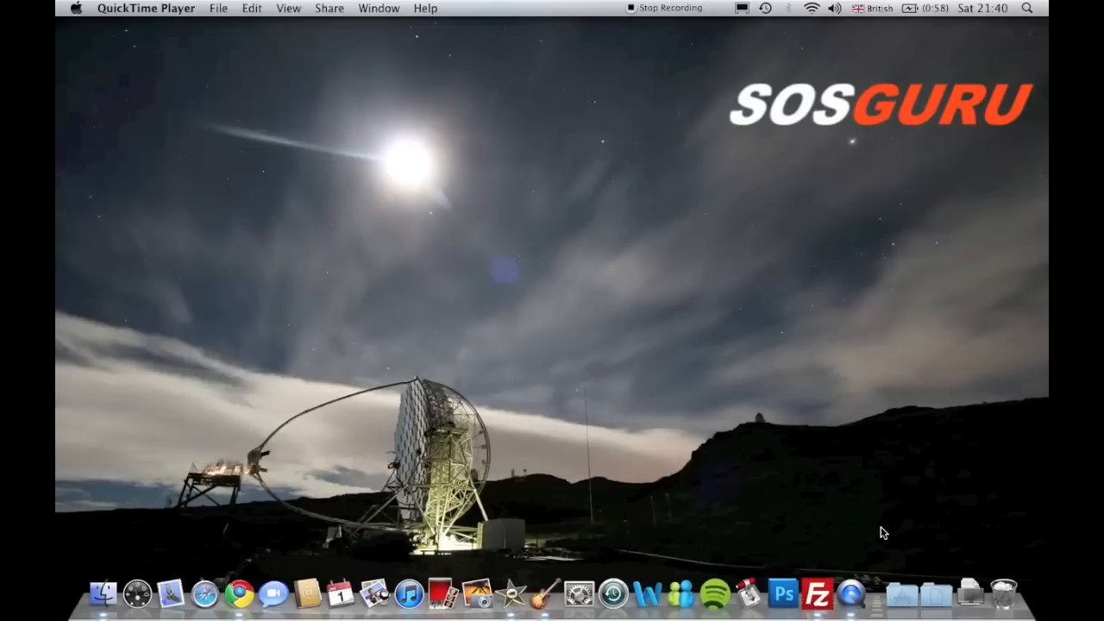
Open the Applications stack in the Dock and scroll toward InsomniaX.
left_click(903, 595)
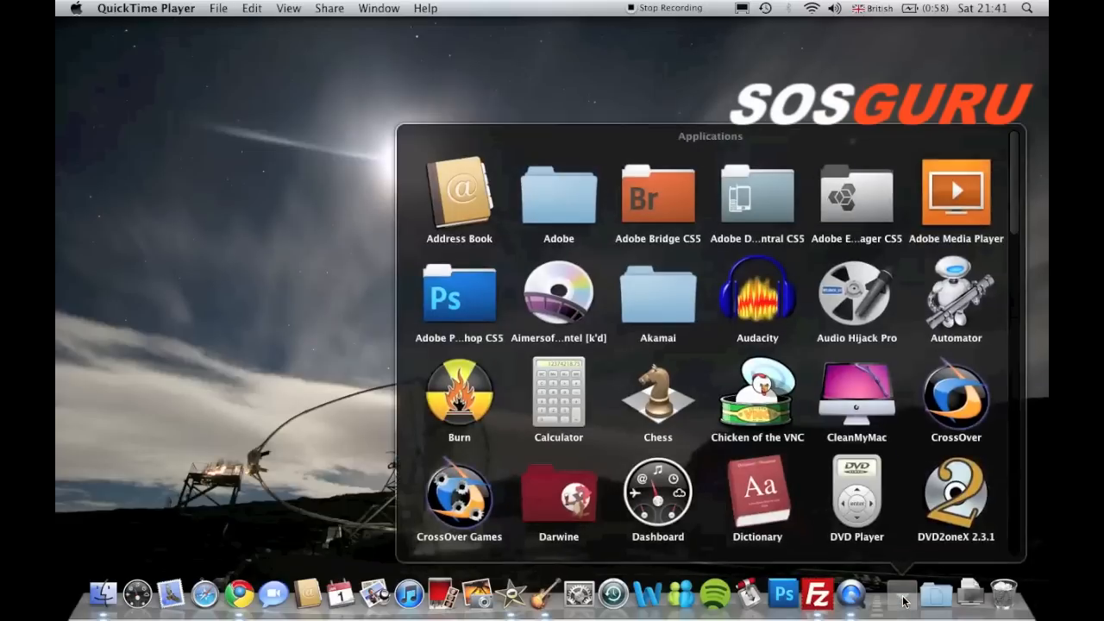
scroll("down", 3)
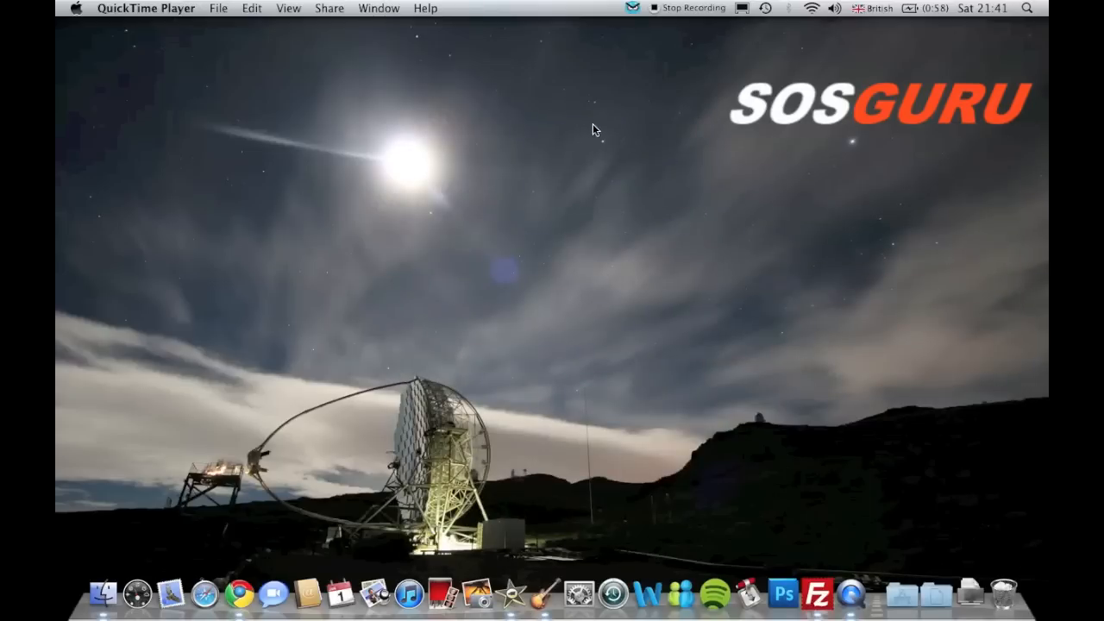
mouse_move(675, 71)
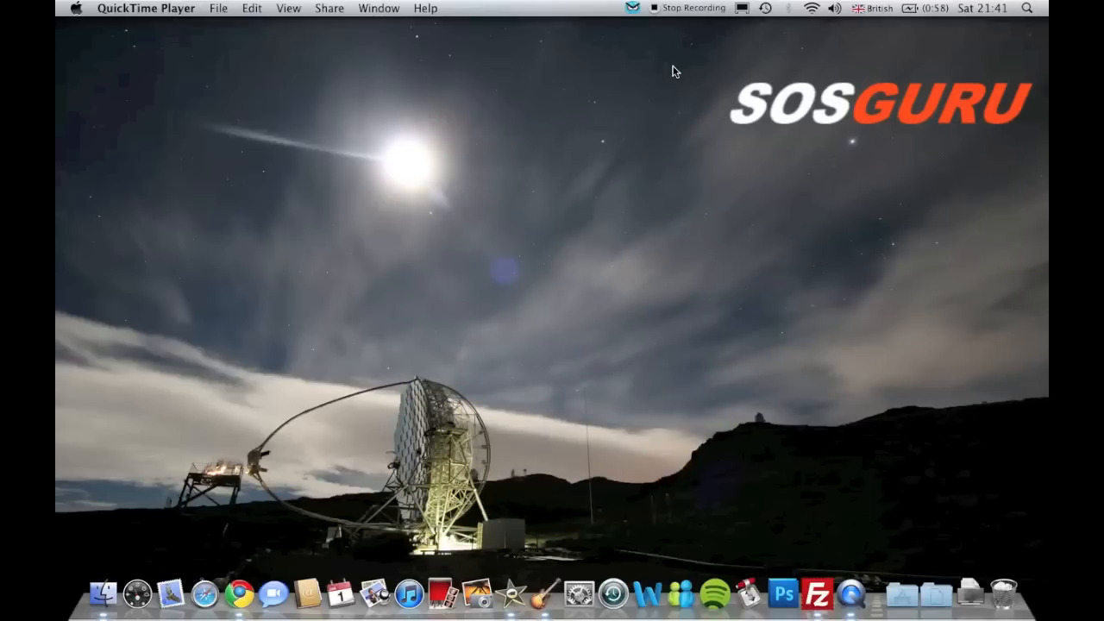
mouse_move(641, 31)
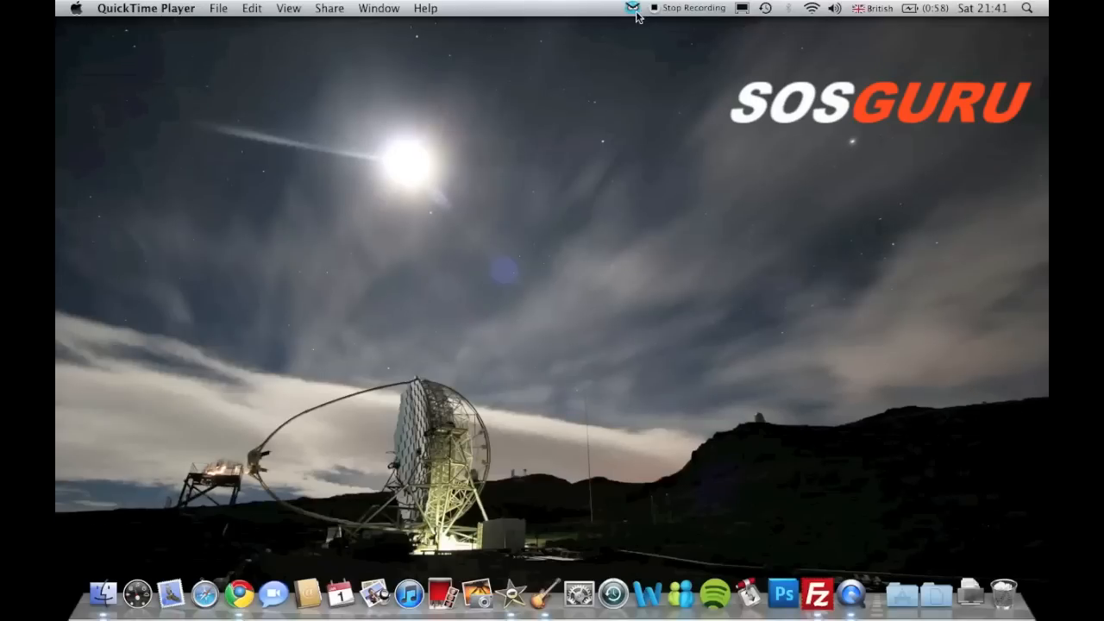
Open the InsomniaX menu bar menu showing Disable Insomnia, Sleep Display and Sleep System.
left_click(633, 7)
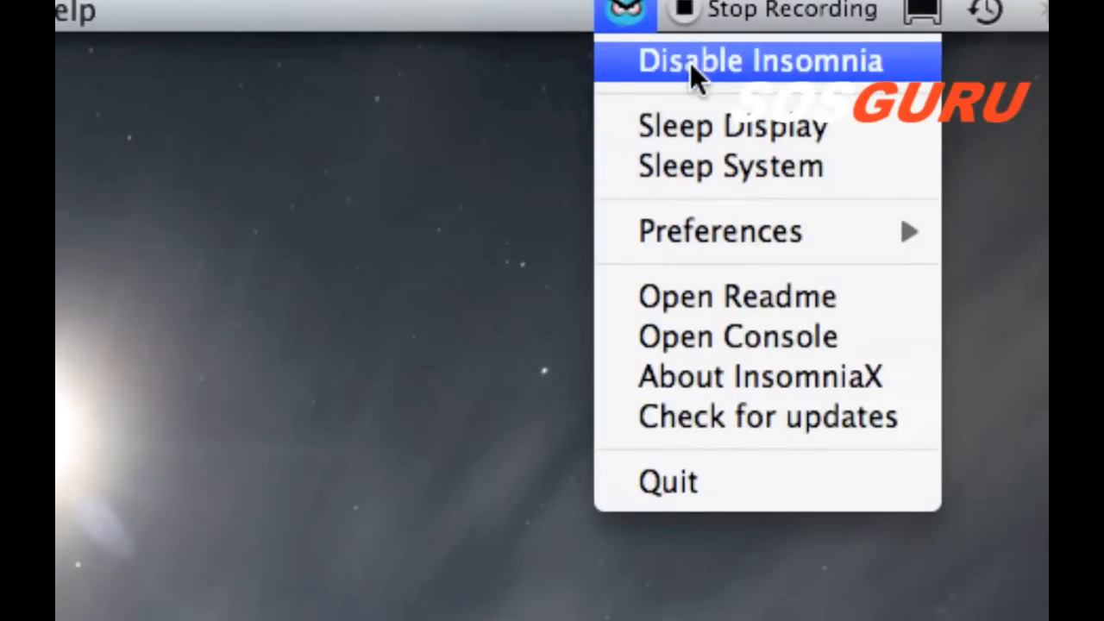
mouse_move(655, 77)
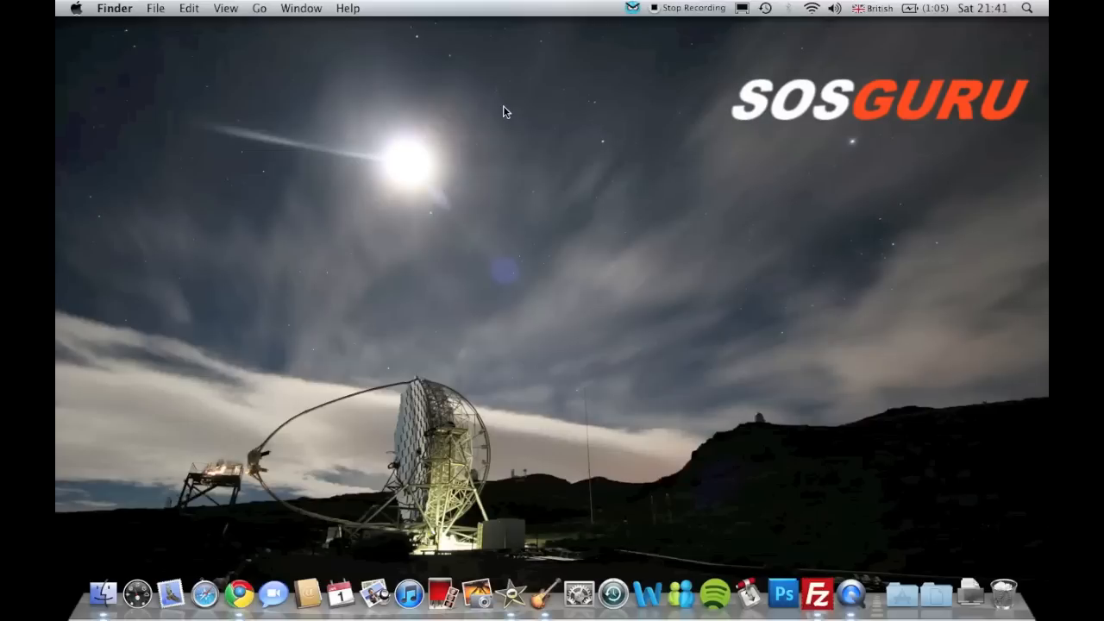
mouse_move(583, 466)
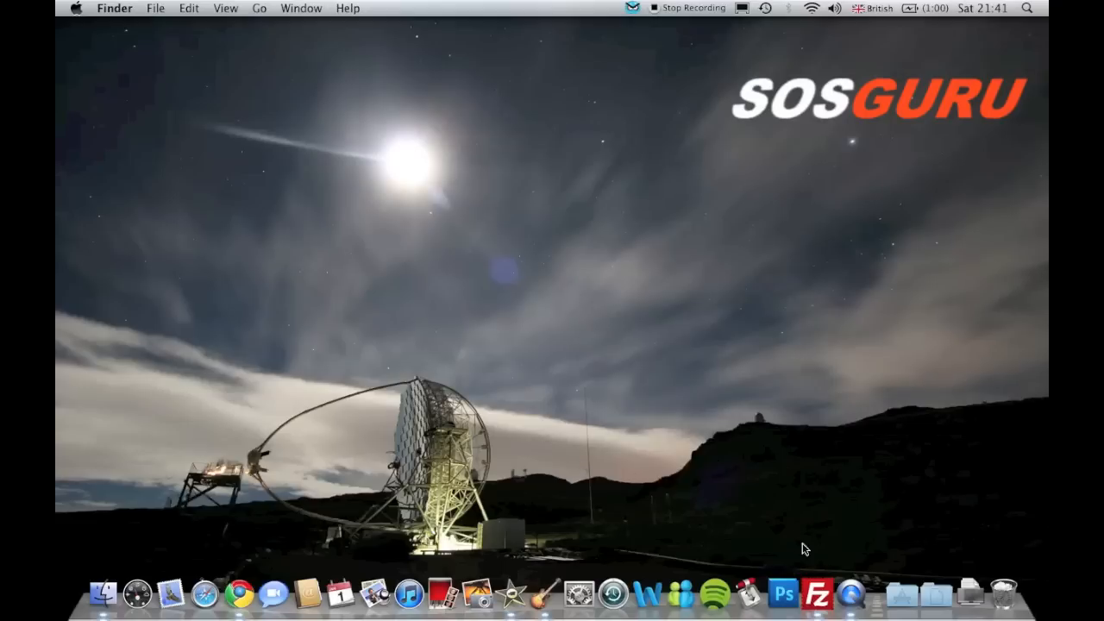
mouse_move(811, 563)
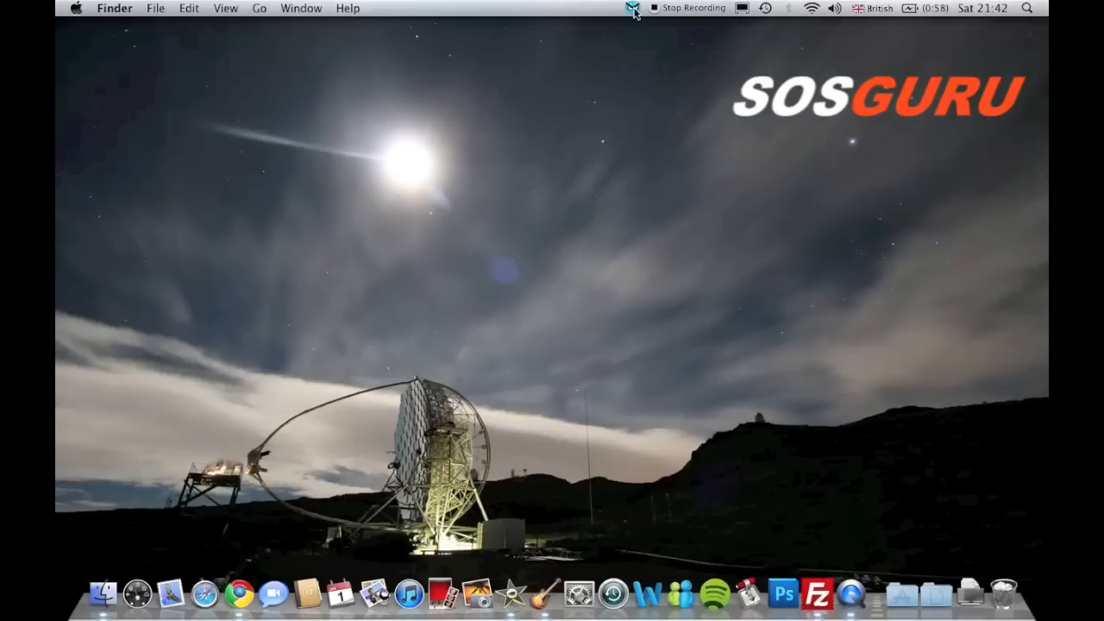
mouse_move(649, 122)
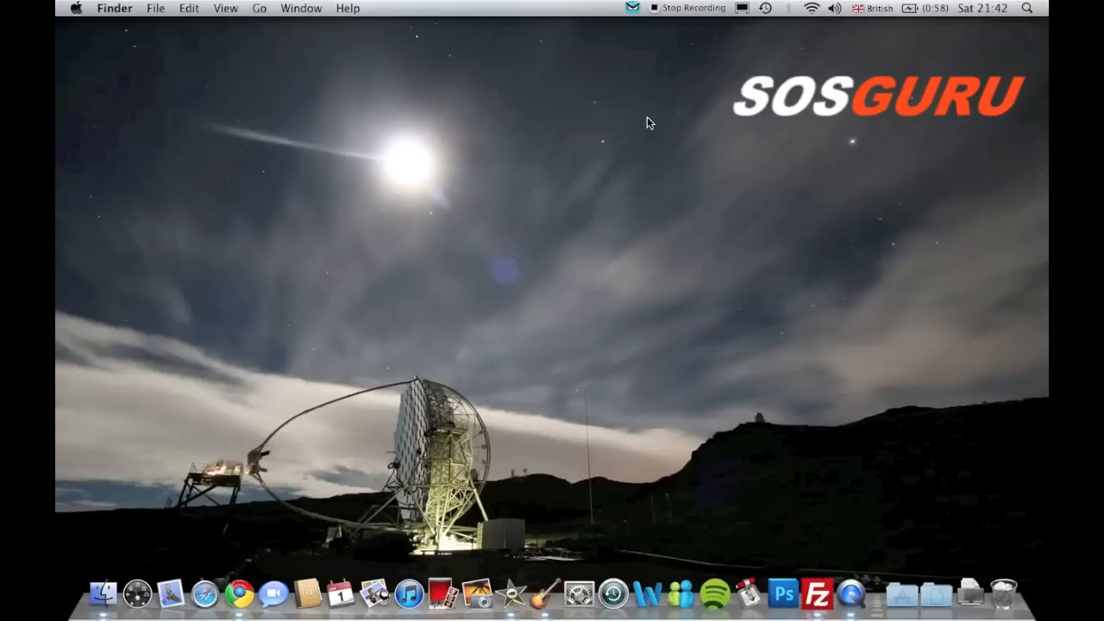